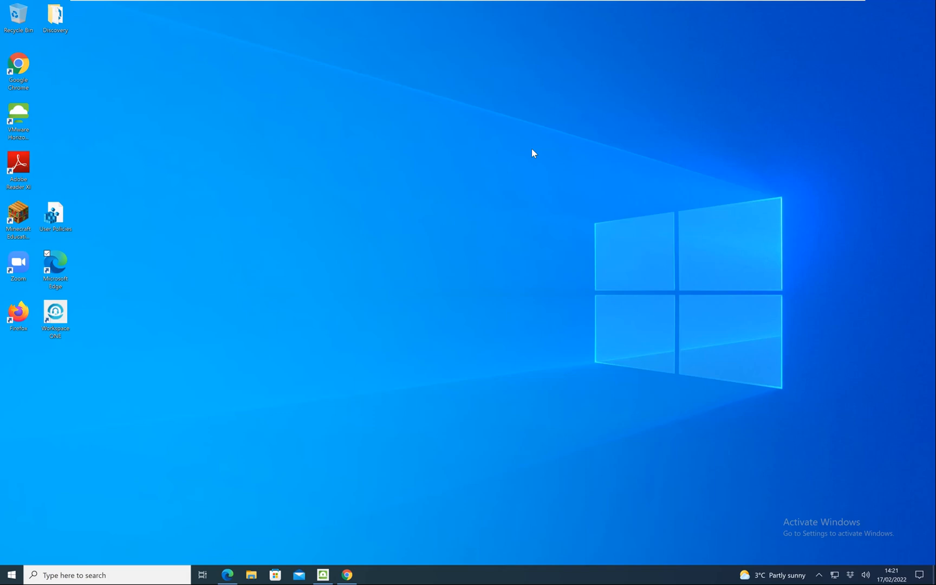
{"action": "mouse_move", "coordinate": [504, 216]}
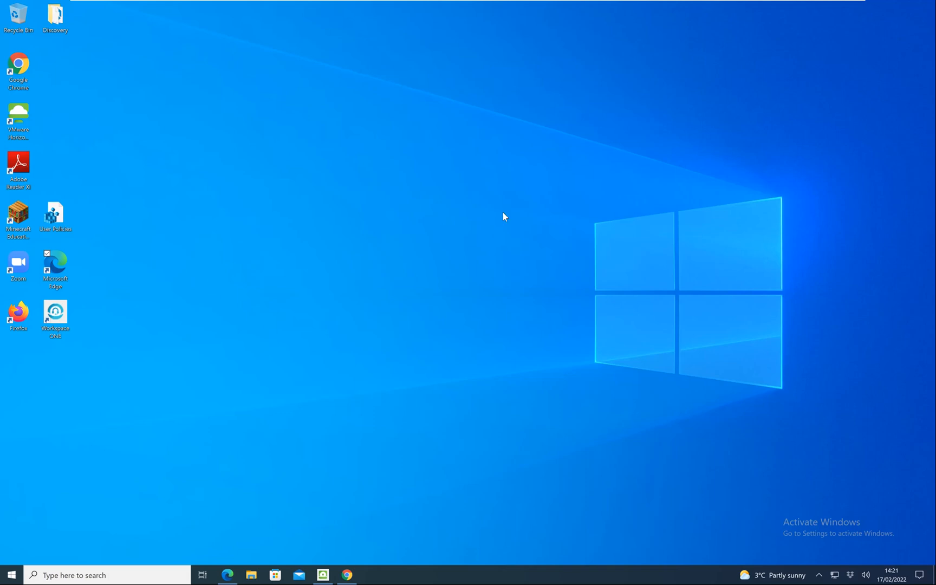
Open the Disconnected Workspace ONE Tunnel window and move it to the upper-left
{"action": "left_click", "coordinate": [323, 575]}
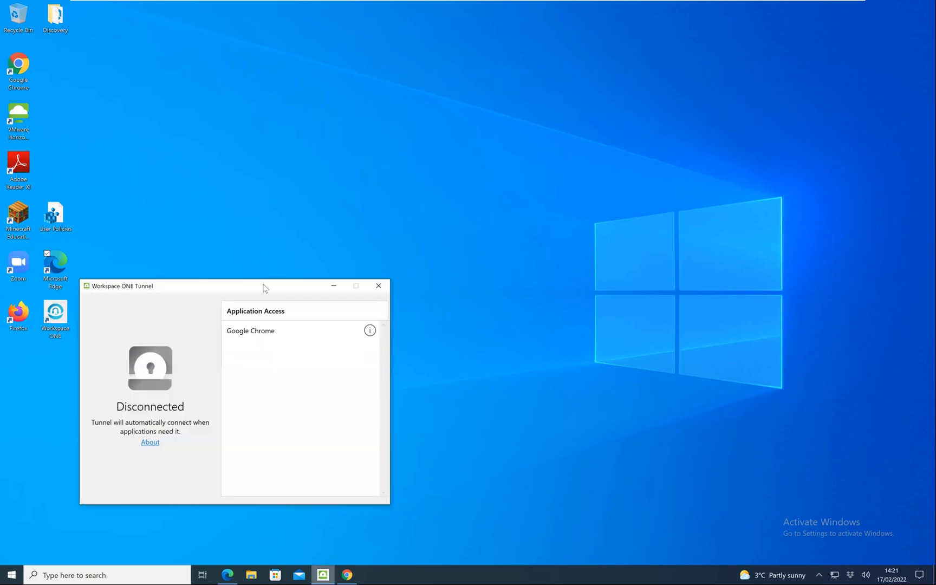
{"action": "left_click_drag", "start_coordinate": [265, 286], "coordinate": [244, 169]}
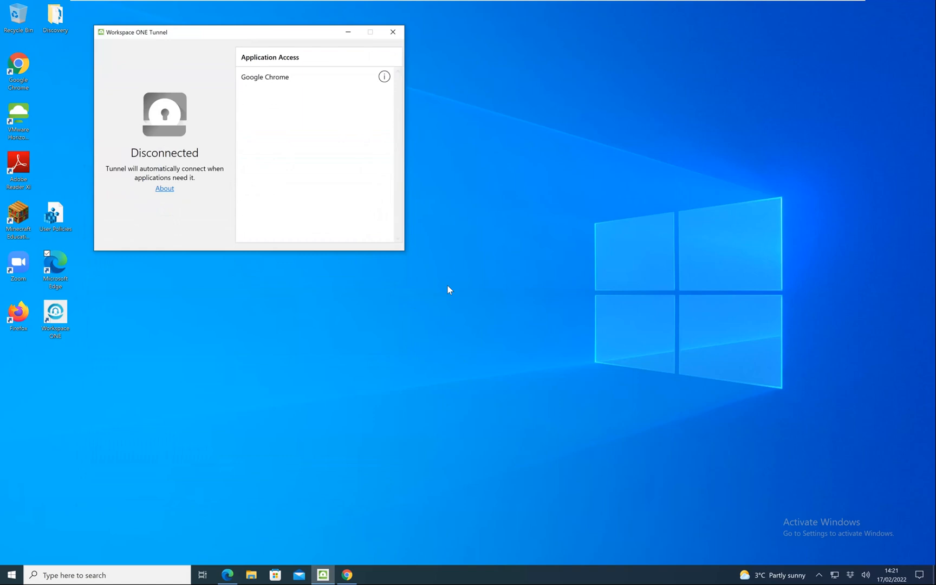
{"action": "mouse_move", "coordinate": [316, 133]}
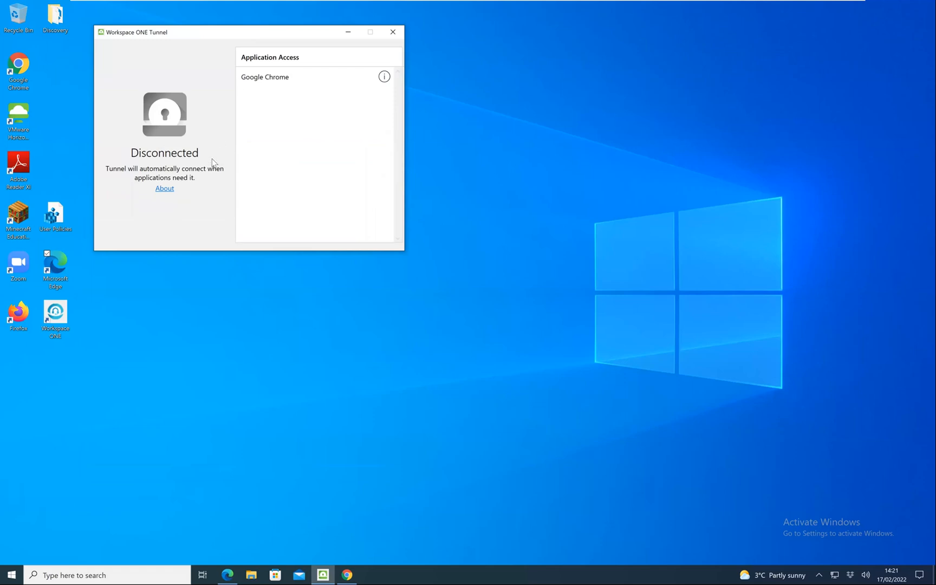
{"action": "mouse_move", "coordinate": [270, 76]}
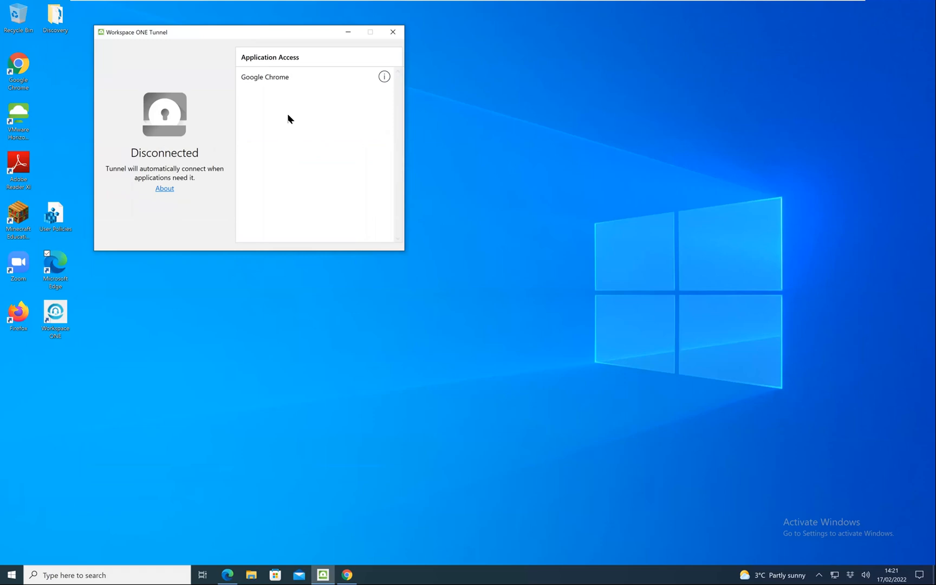
{"action": "mouse_move", "coordinate": [281, 81]}
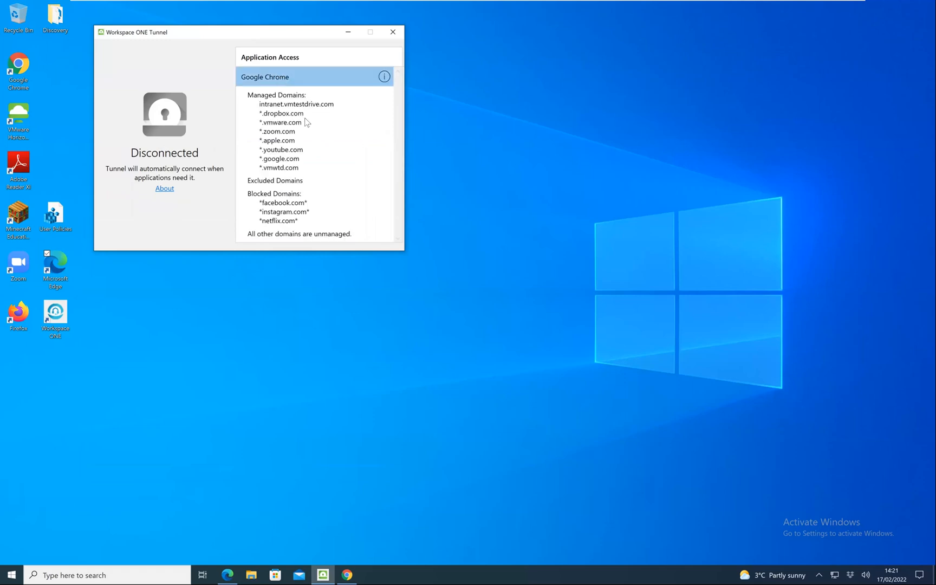
{"action": "mouse_move", "coordinate": [315, 101]}
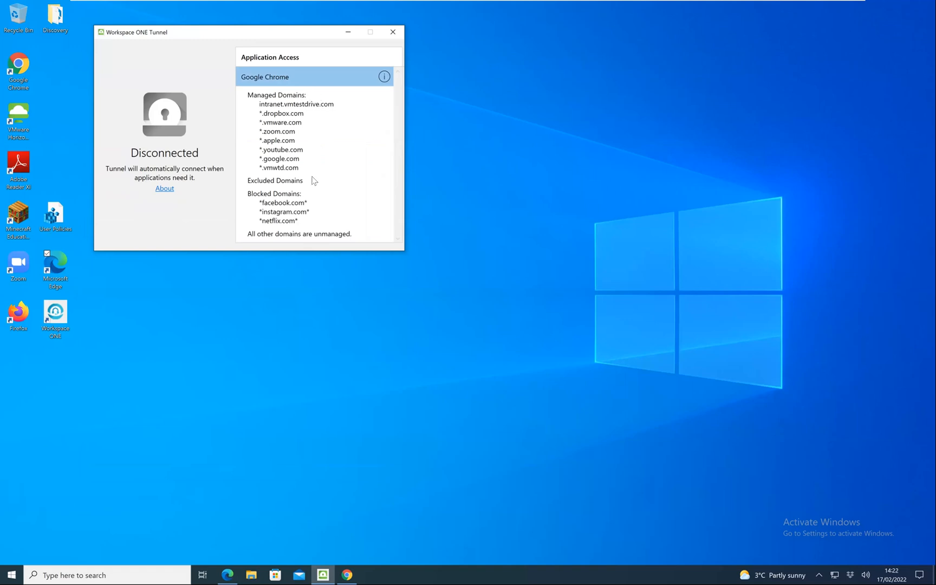
{"action": "mouse_move", "coordinate": [310, 209]}
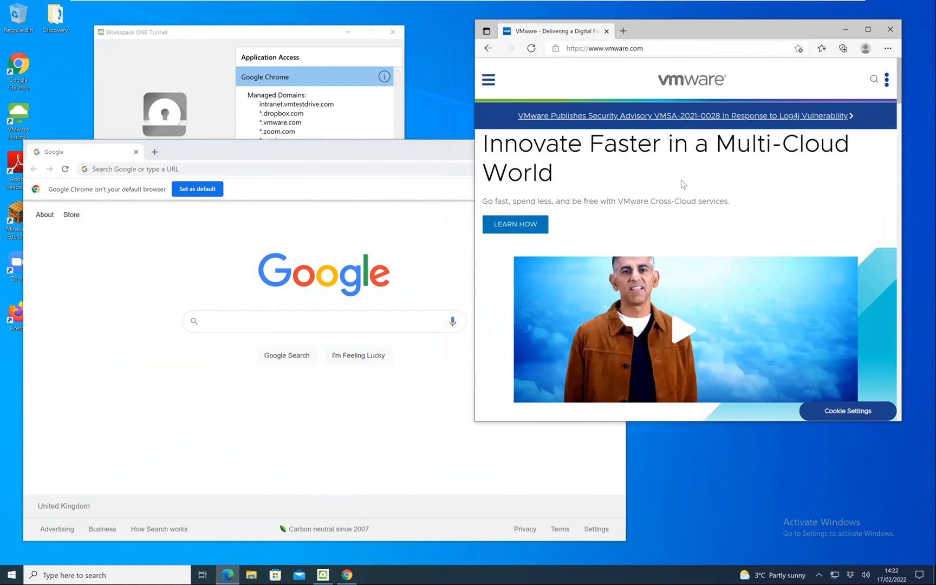
{"action": "mouse_move", "coordinate": [663, 107]}
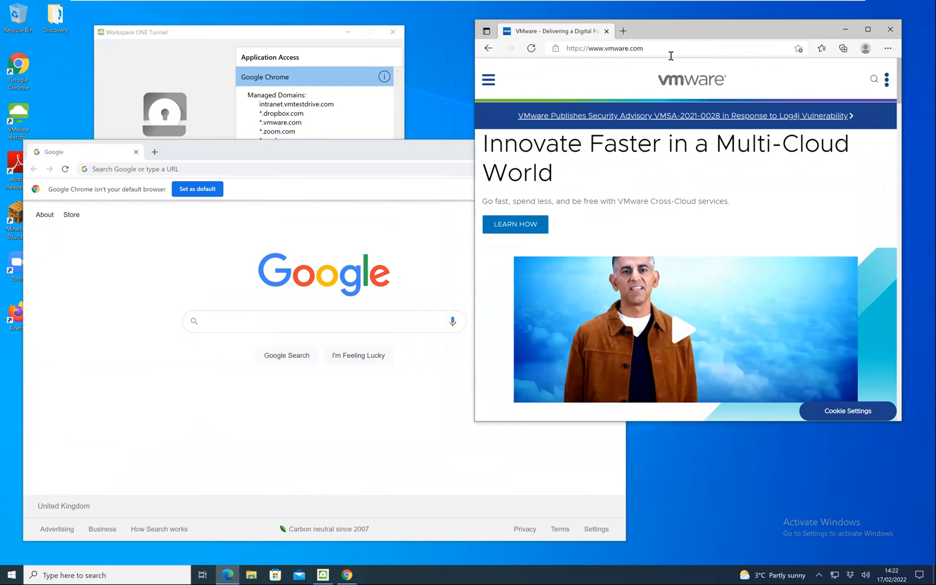
Load netflix.com in Edge from the 'netflix' address suggestion
{"action": "type", "text": "netflix.com"}
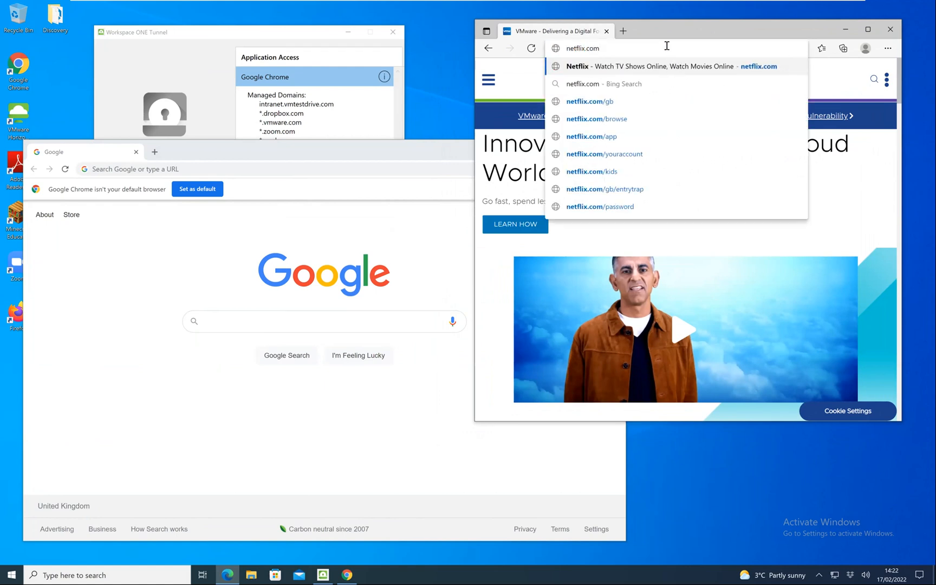
{"action": "left_click", "coordinate": [590, 101]}
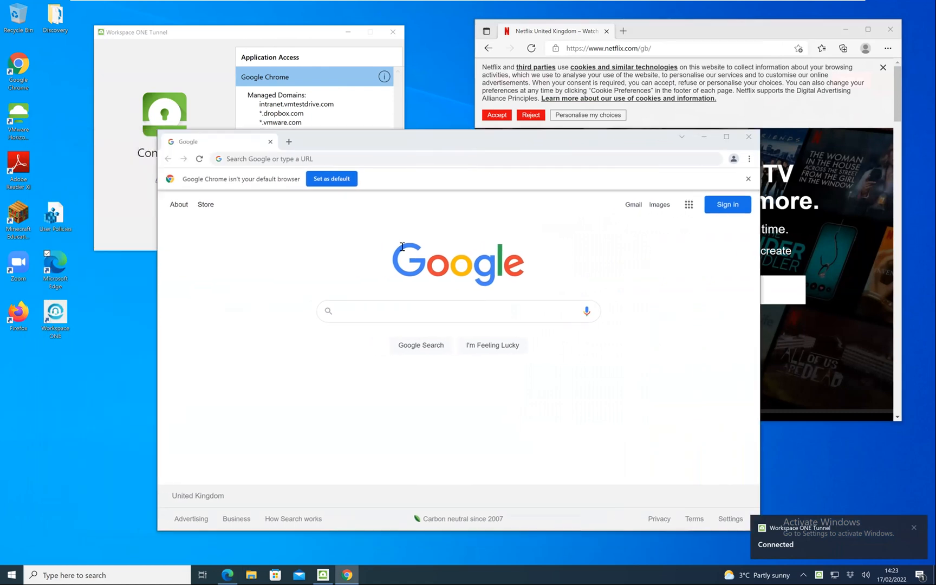
Enter netflix.com in Chrome's address bar, reaching the site-can't-be-reached error
{"action": "left_click", "coordinate": [361, 159]}
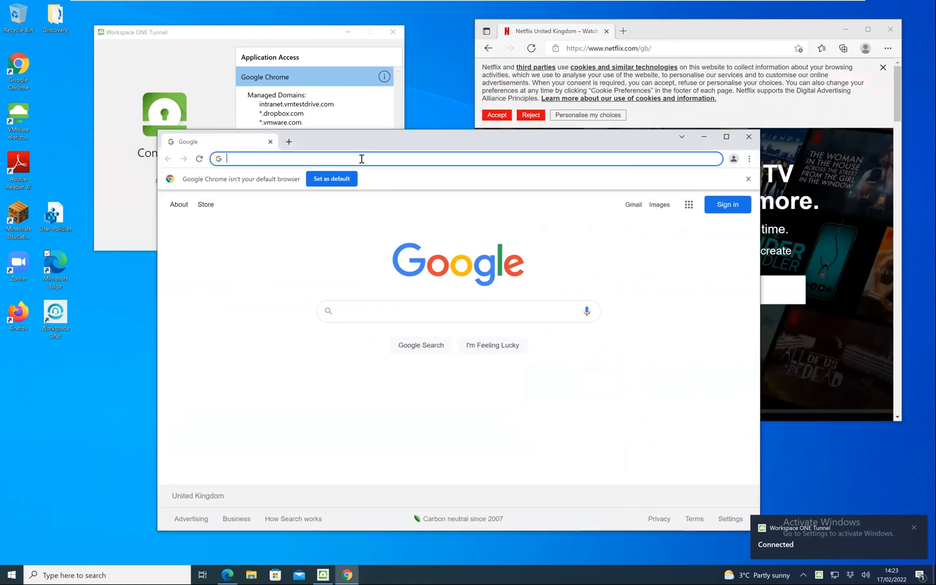
{"action": "type", "text": "netflix.com"}
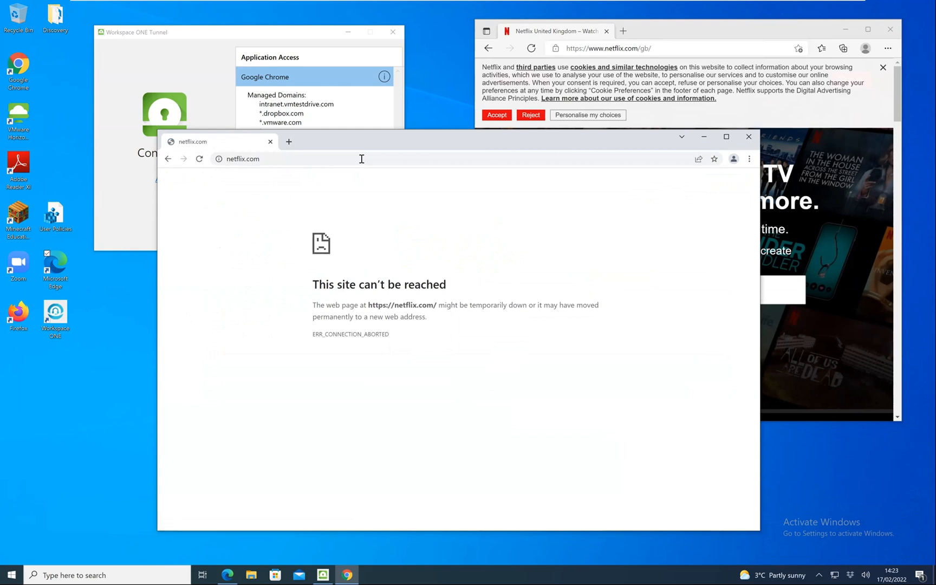
{"action": "mouse_move", "coordinate": [244, 37]}
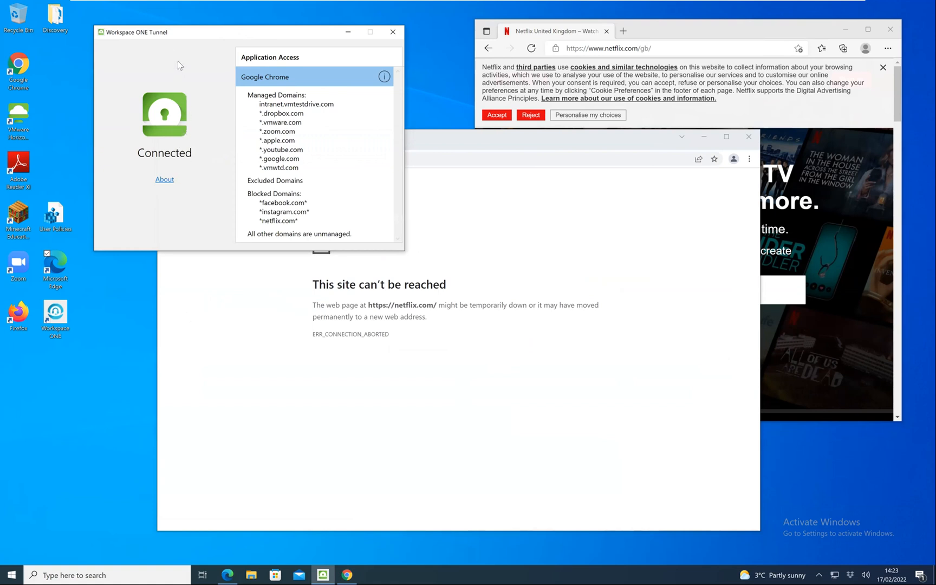
{"action": "mouse_move", "coordinate": [173, 115]}
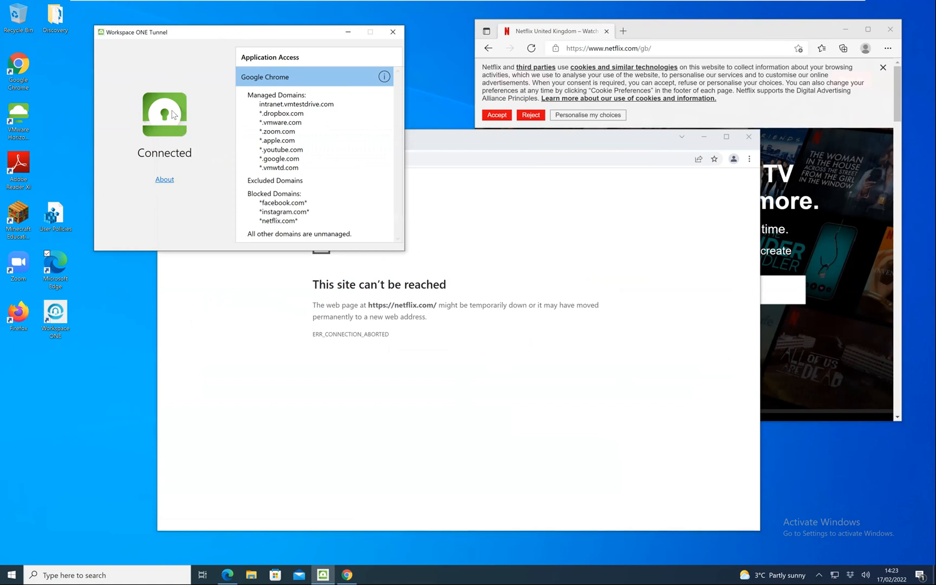
{"action": "mouse_move", "coordinate": [323, 122]}
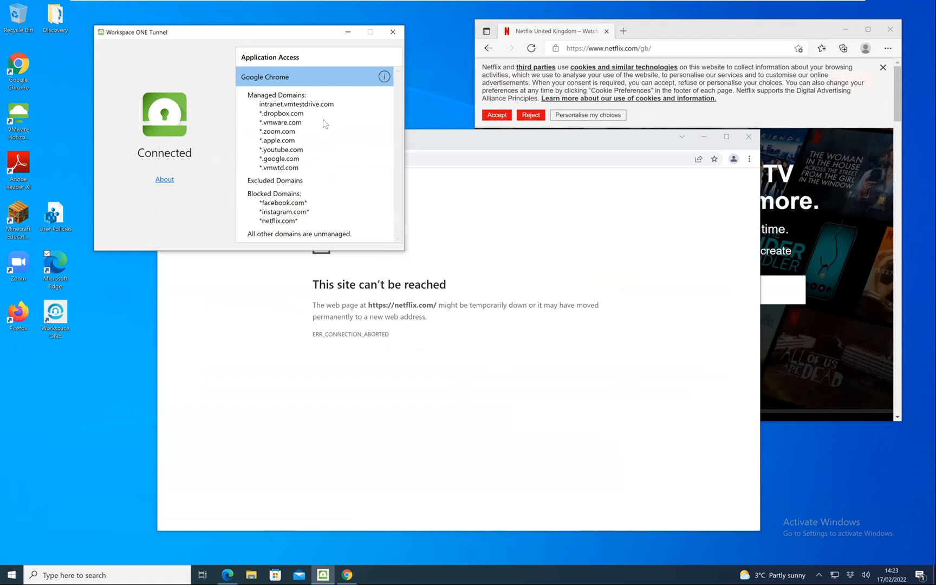
{"action": "mouse_move", "coordinate": [320, 111]}
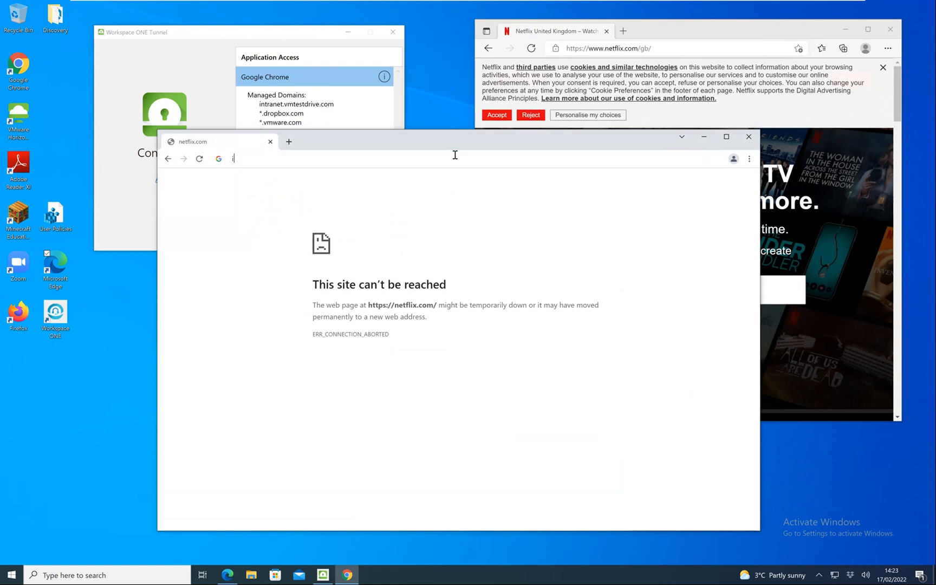
Enter intranet.vmtestdrive.com in Chrome to open the intranet sites page
{"action": "type", "text": "intranet.vmtestdrive.com"}
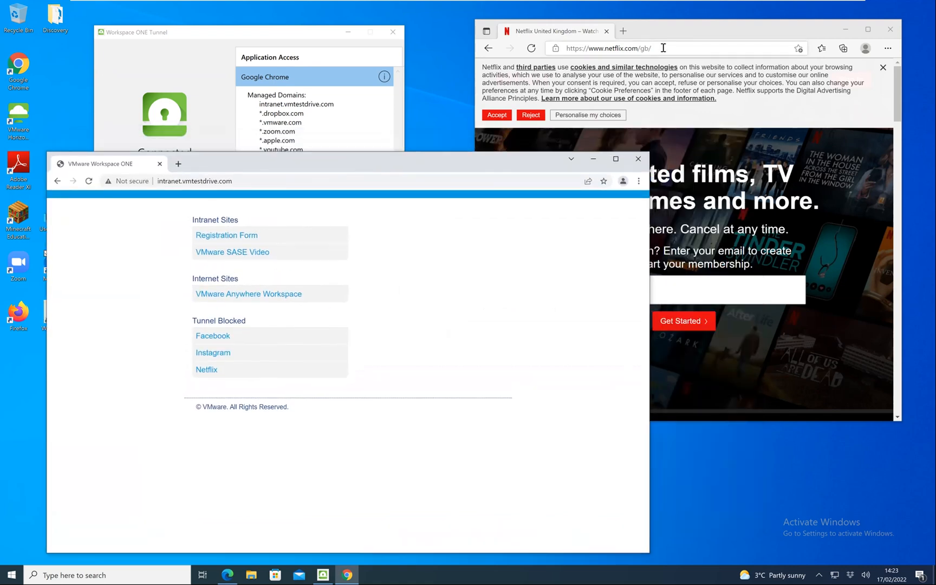
Replace Edge's Netflix address with intranet.vmtestdrive.com, getting can't-reach-this-page
{"action": "left_click", "coordinate": [609, 47]}
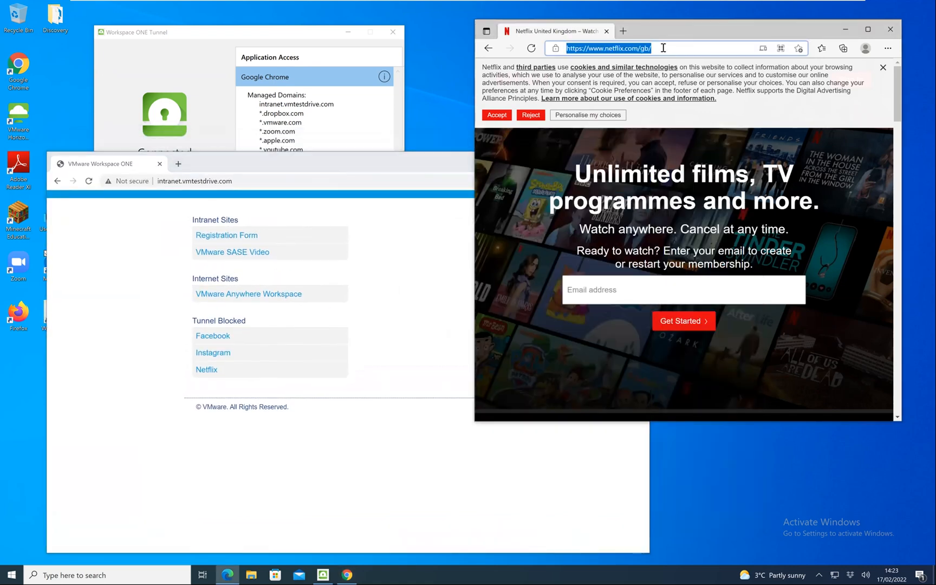
{"action": "type", "text": "intranet.vmtestdrive.com"}
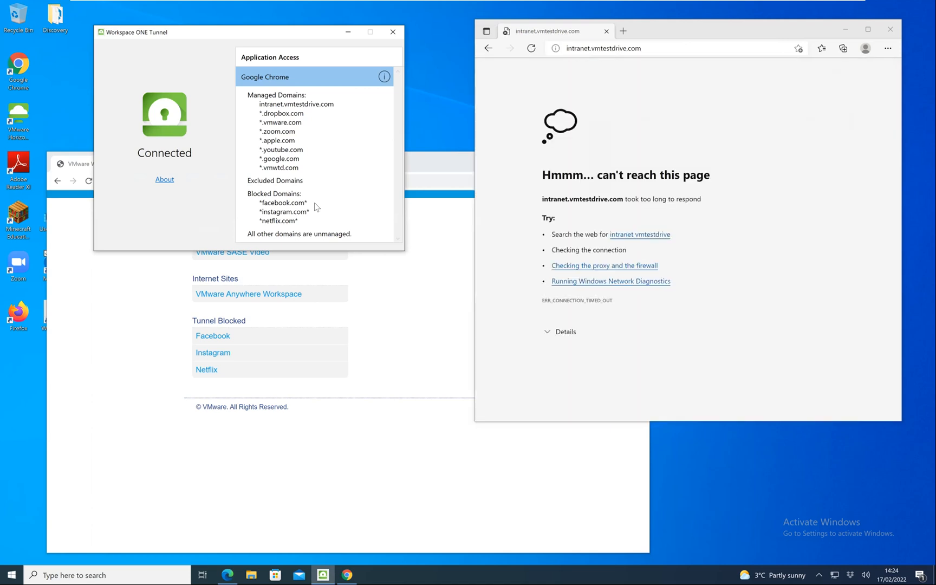
Bring the Connected Tunnel window forward to compare its domain rules with Edge's error
{"action": "left_click", "coordinate": [531, 49]}
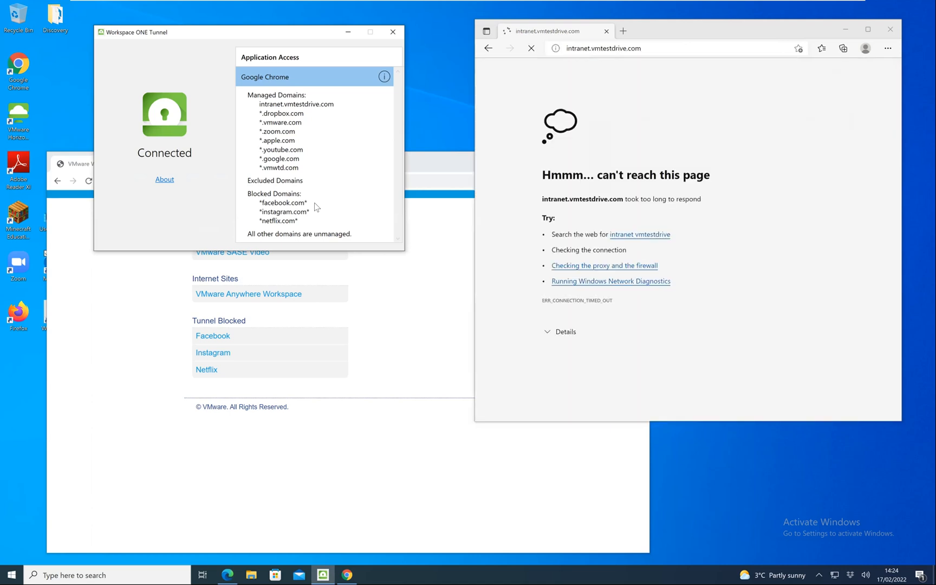